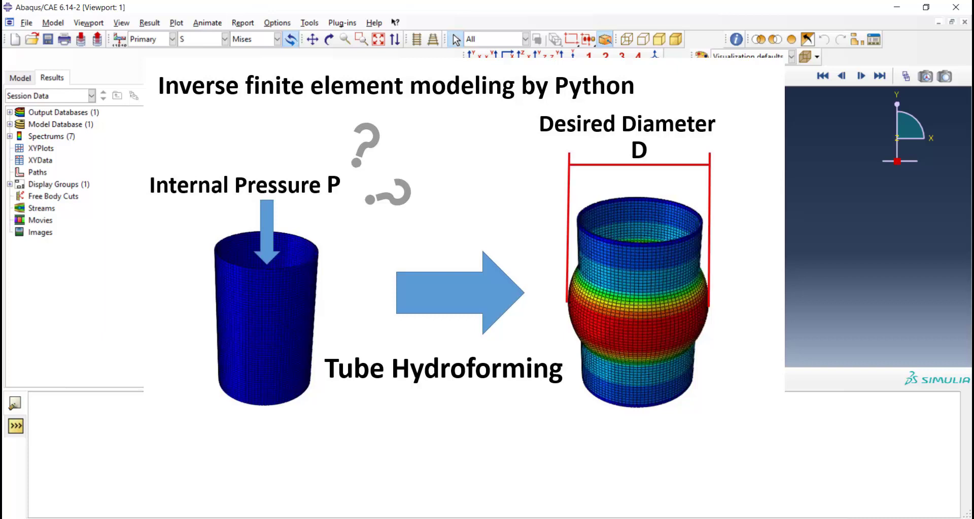
mouse_move(179, 55)
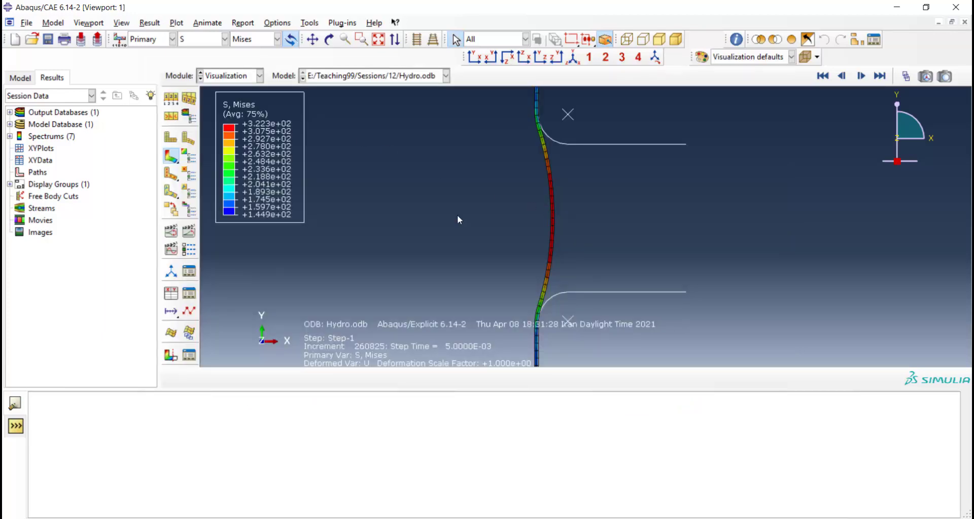
Step: Switch the contour variable from Mises stress to displacement U, component U1
click(223, 38)
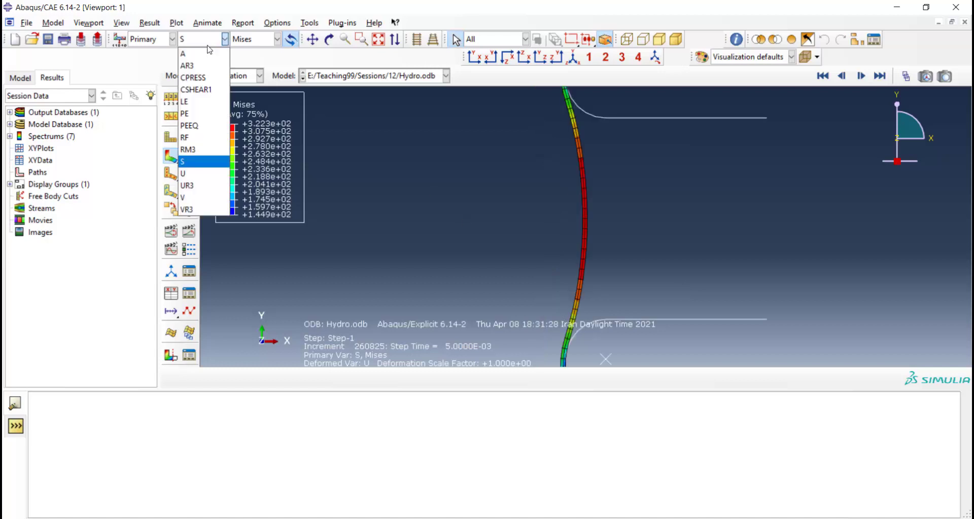
click(182, 173)
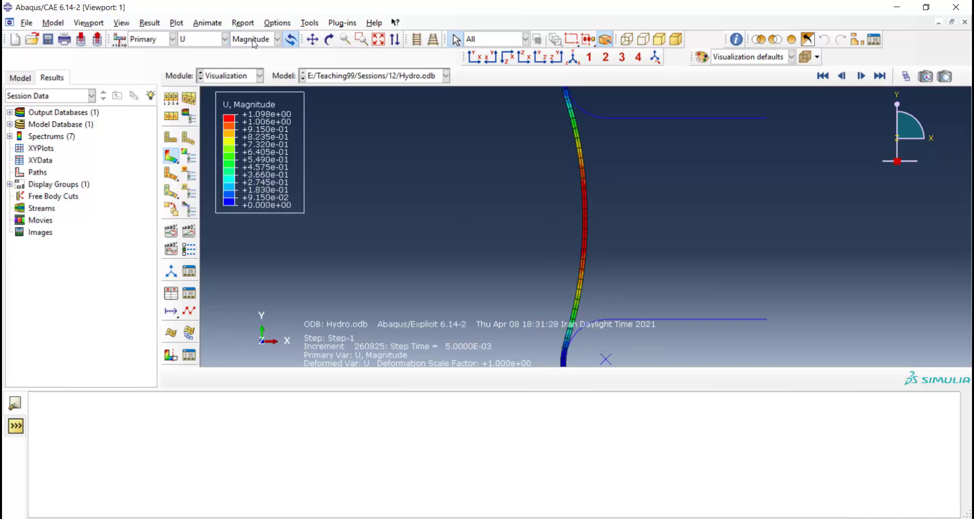
click(252, 38)
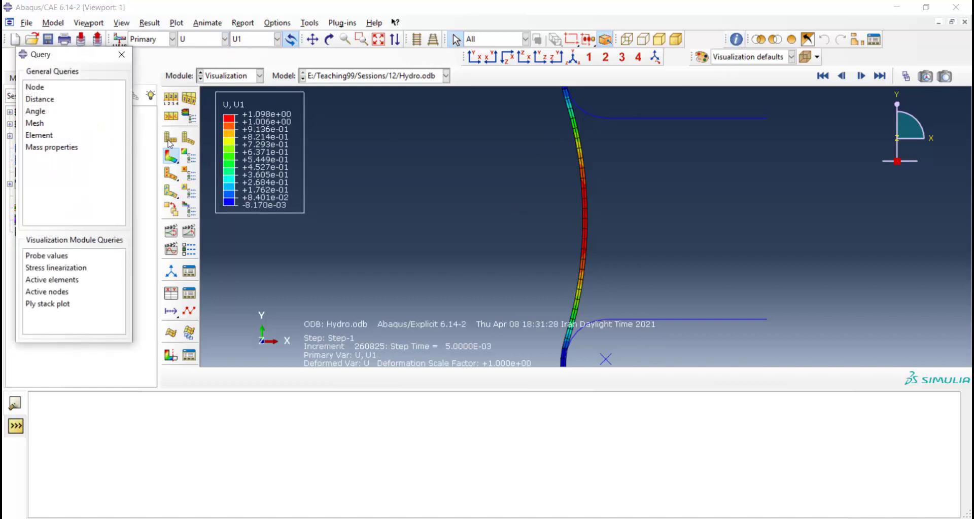
Step: Probe values by node at the tube's widest bulge, reading node 92 with U1 about 1.085
click(46, 256)
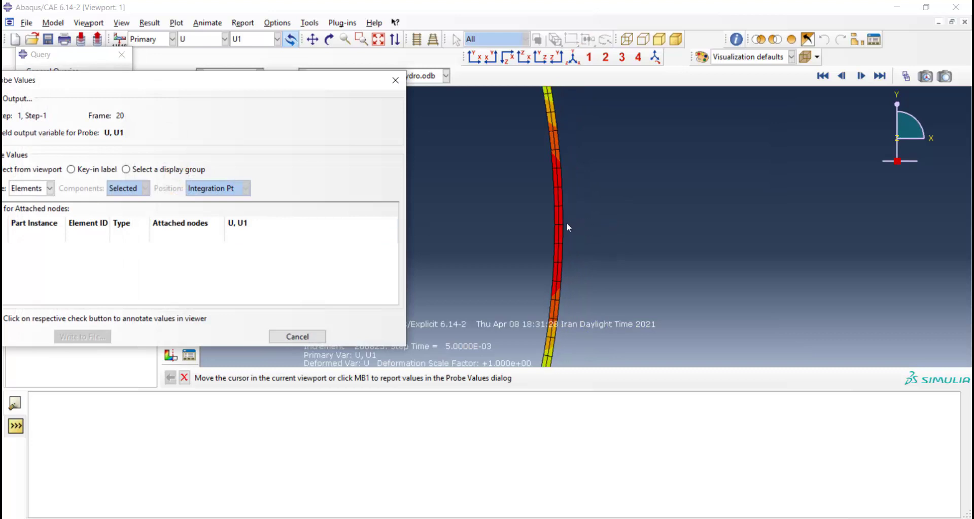
click(561, 227)
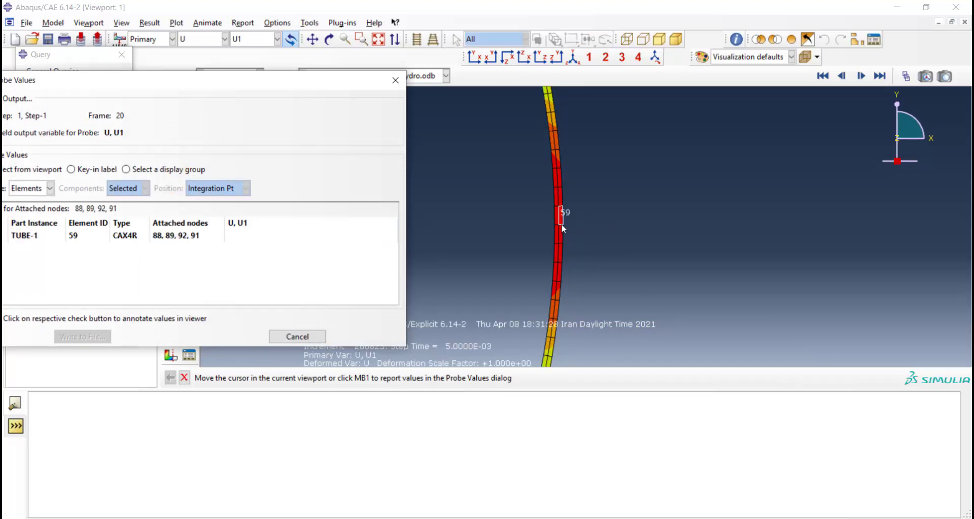
click(48, 188)
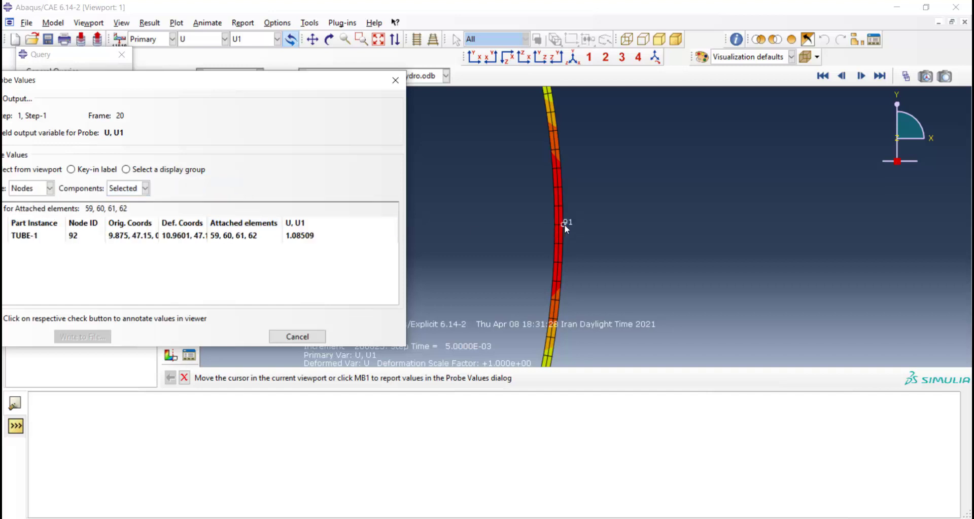
click(555, 228)
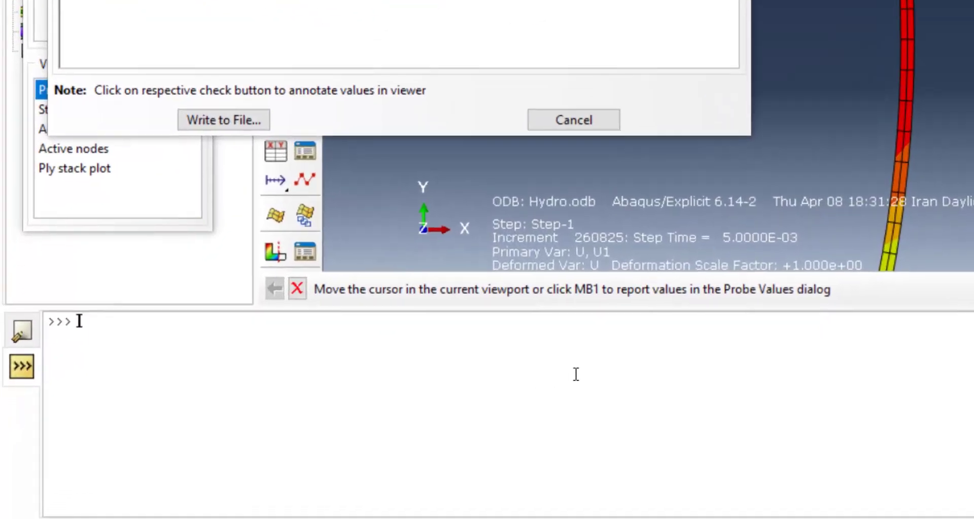
Step: Enter ff = session.openOdb(name='Hydro.odb') in the kernel command line and print ff
text(ff =  session.openOdb(name=')
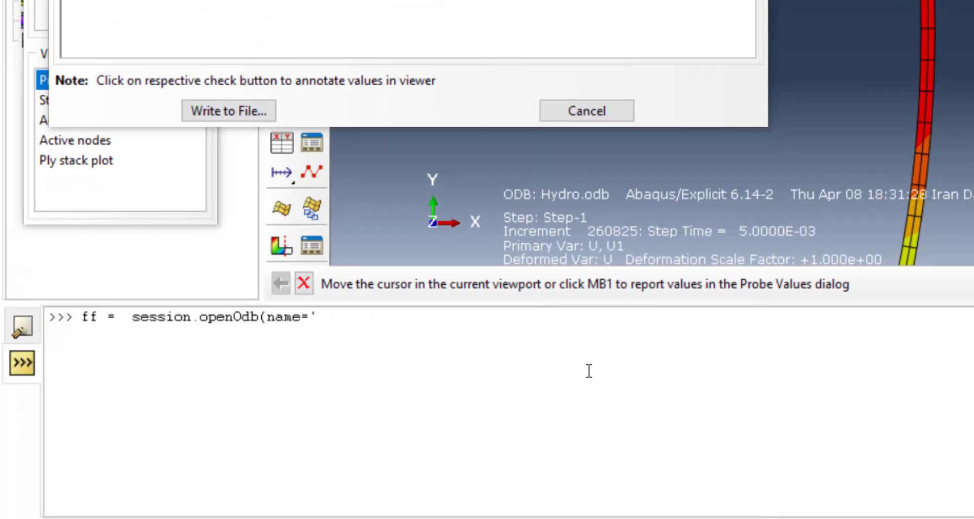
text(H)
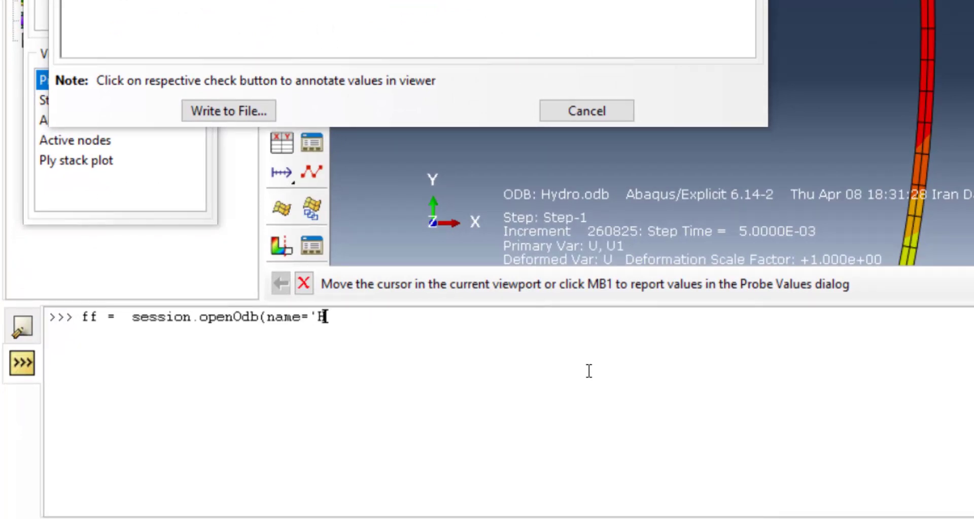
text(ydro)
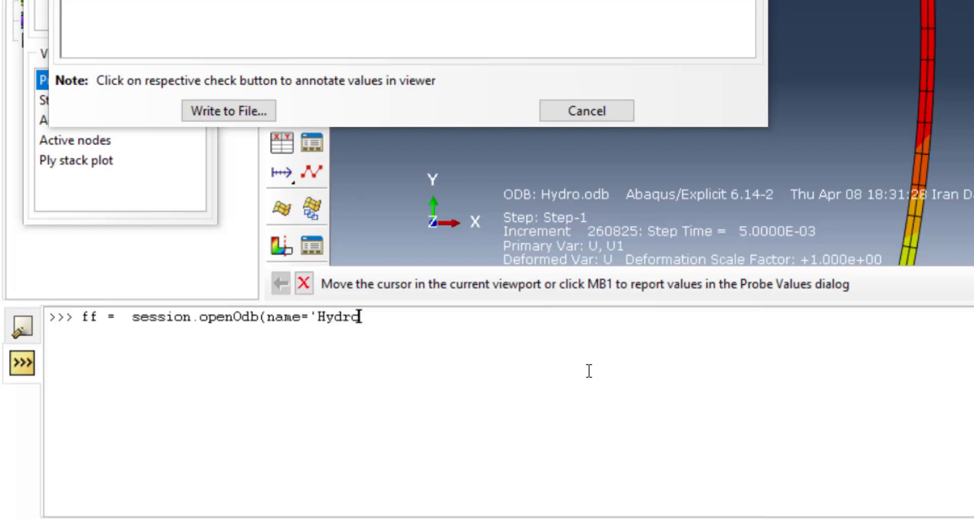
text(.od)
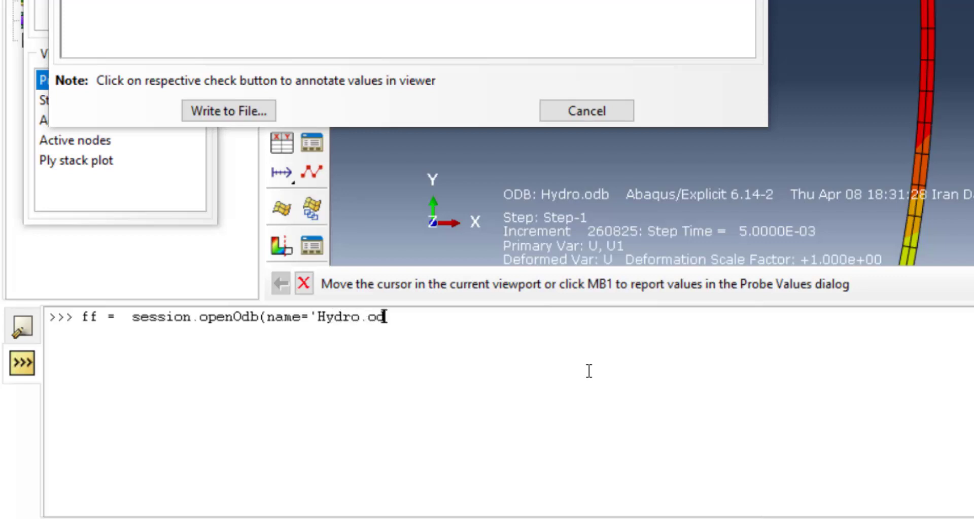
text(b')
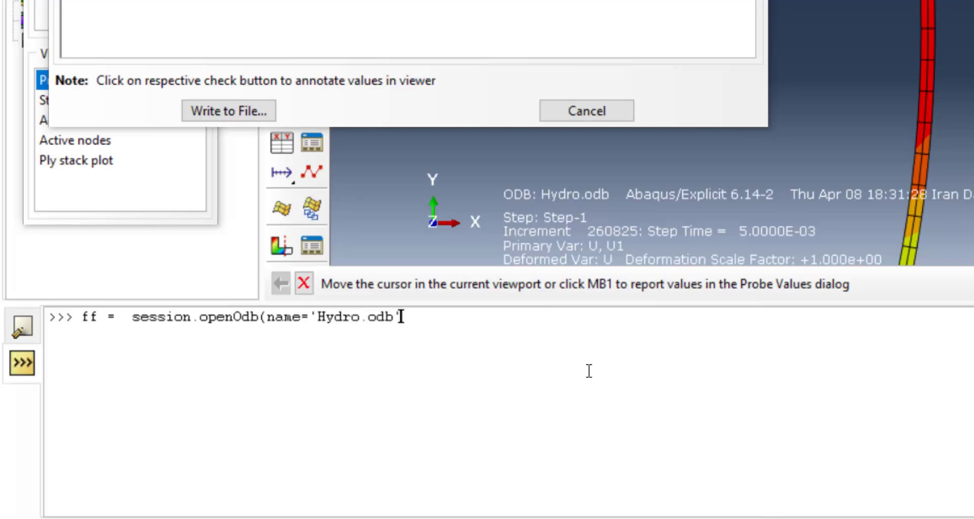
text())
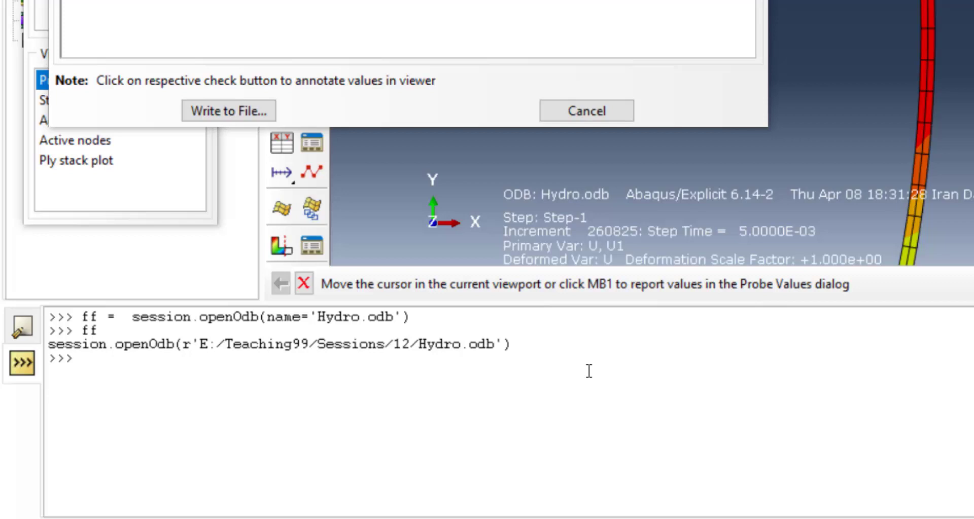
text(ff)
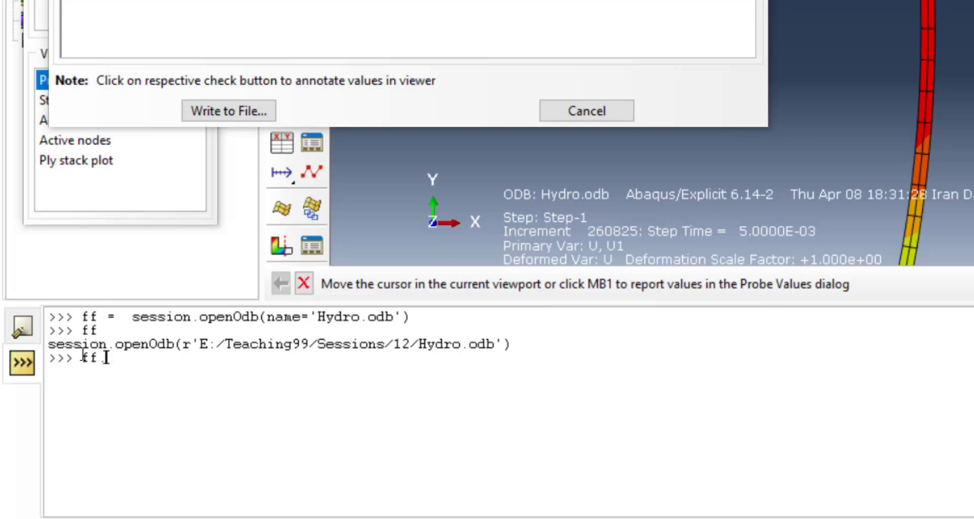
Step: Start the unfinished command u = ff. to access the output database's members
text(.)
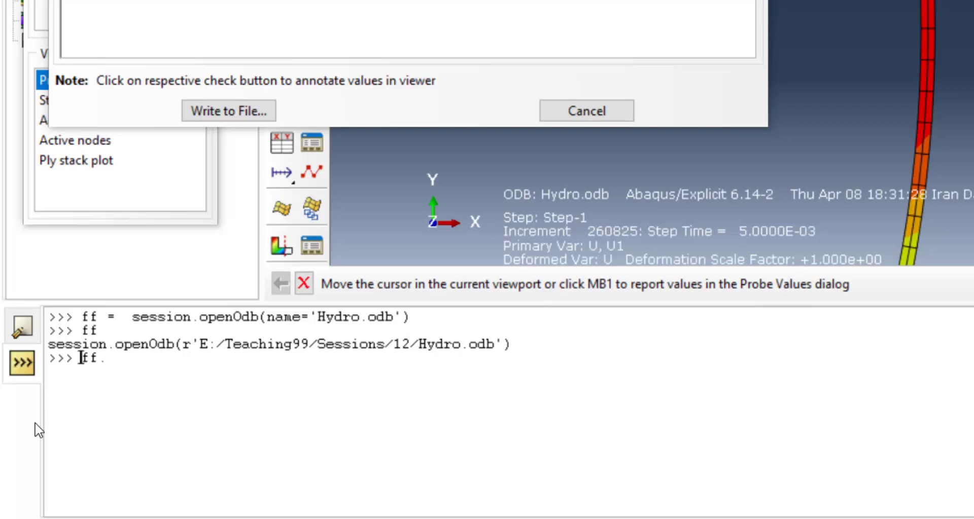
text(u =)
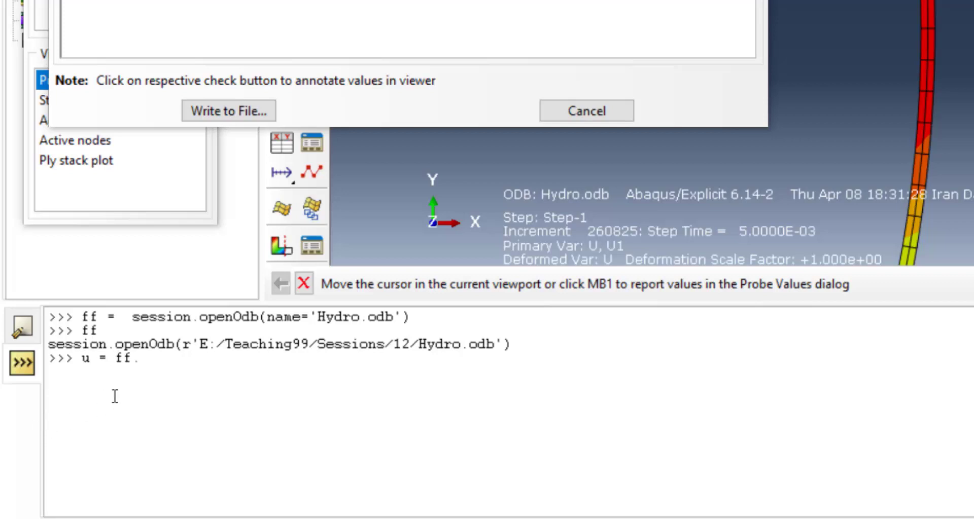
mouse_move(171, 413)
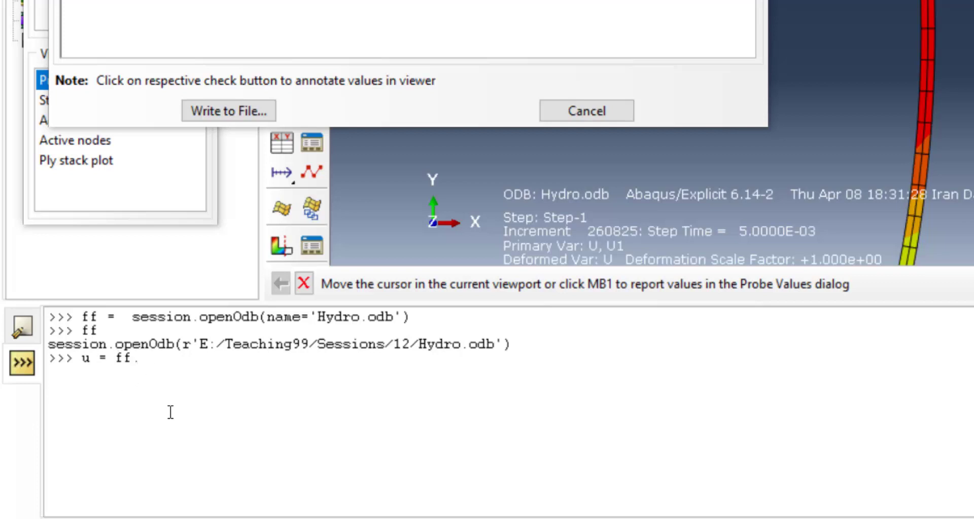
text(AcousticInterfaceSection()
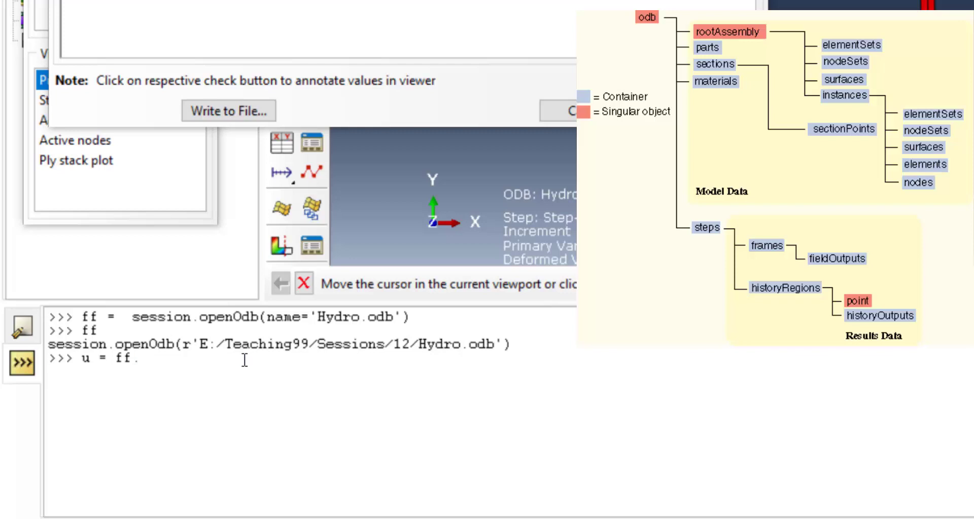
Step: Extend the command to u = ff.steps['Step-1'].frames[-1], selecting the last frame of Step-1
text(s)
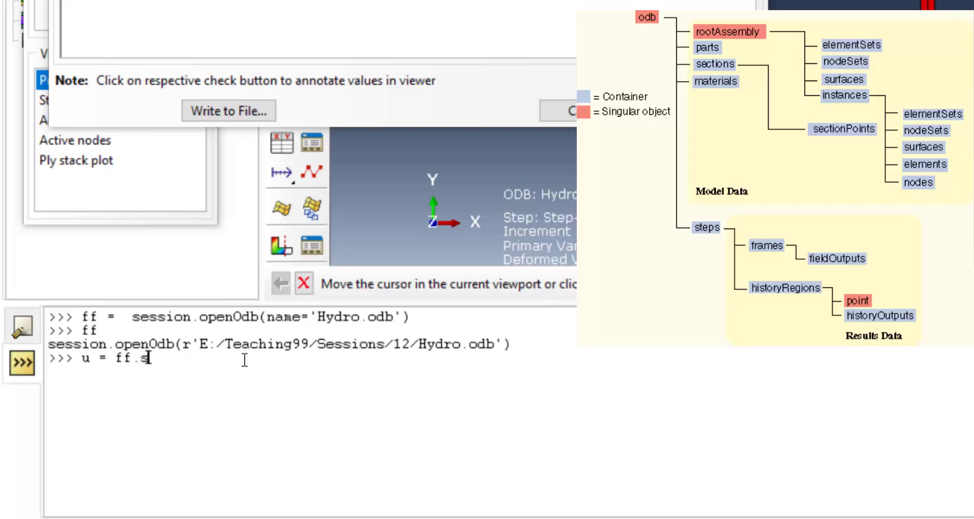
text(ave()
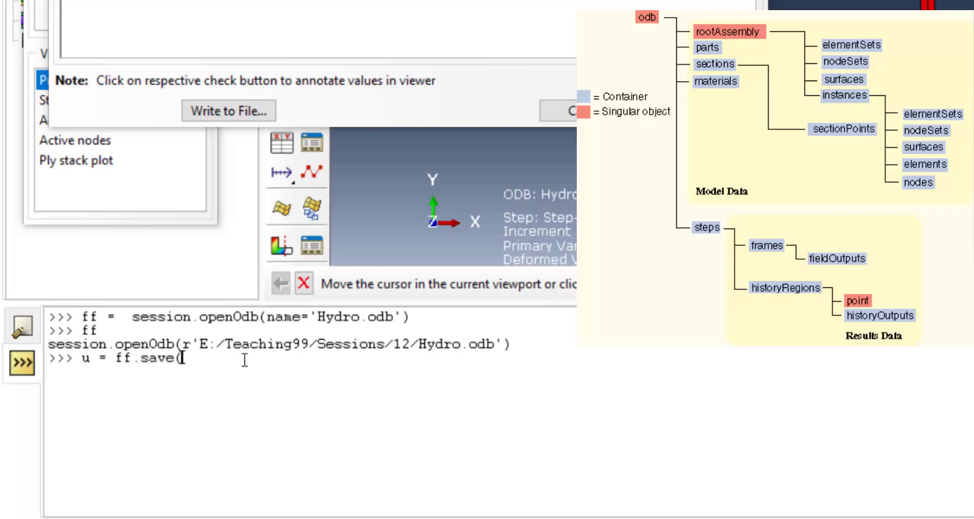
text(steps)
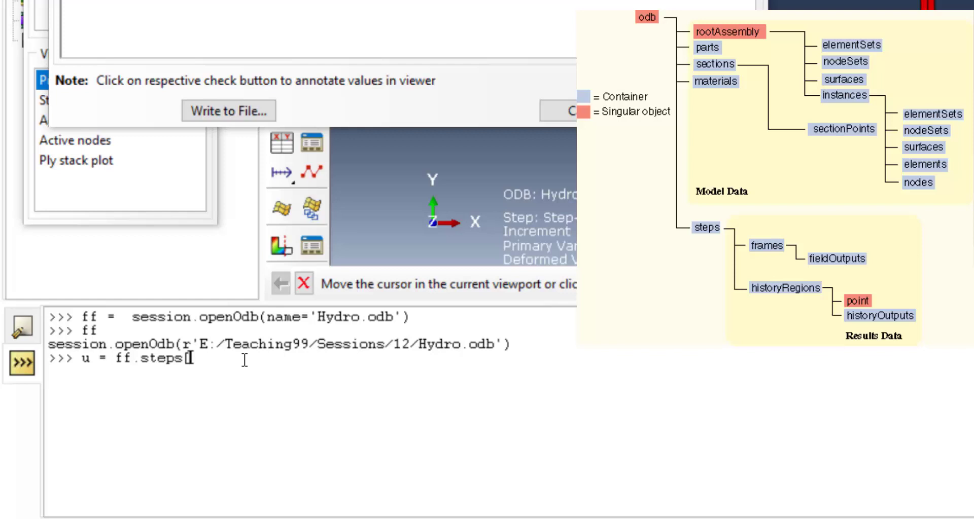
text(['Step-1'])
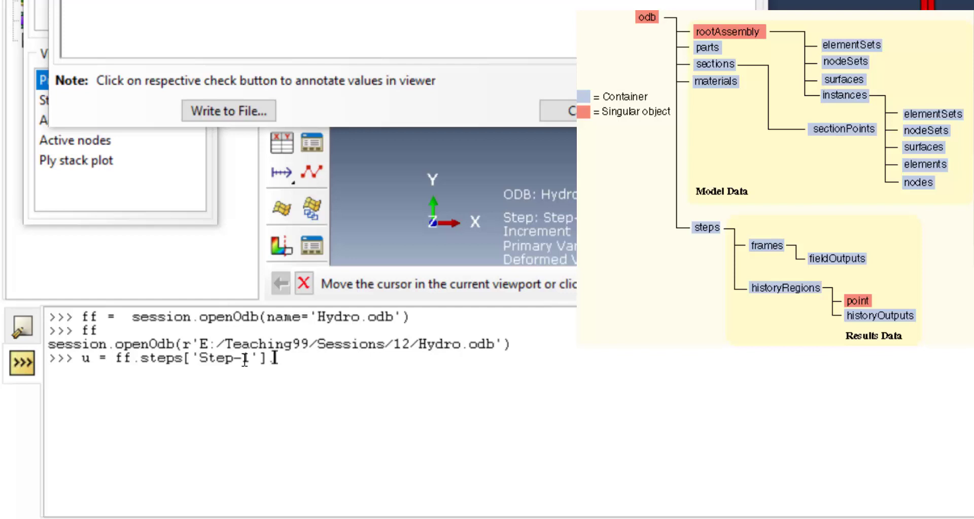
text(.frames)
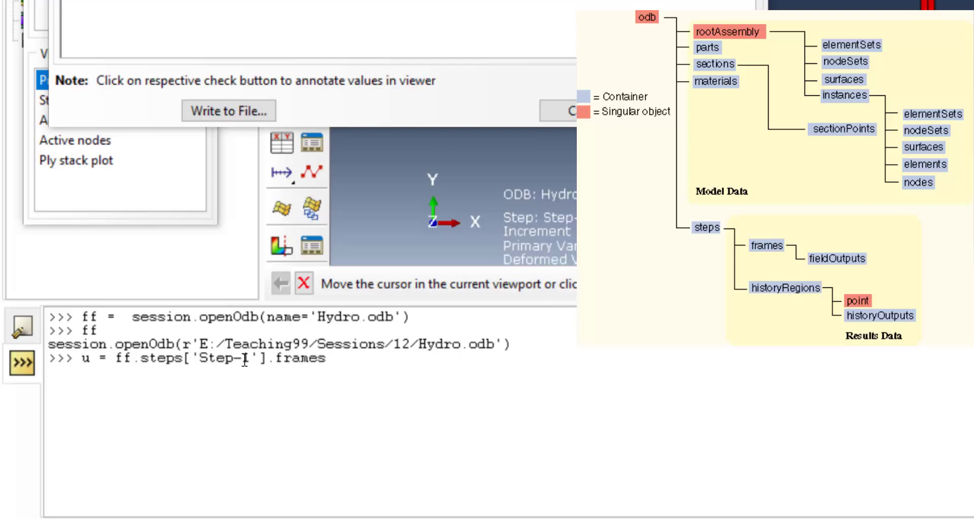
text([)
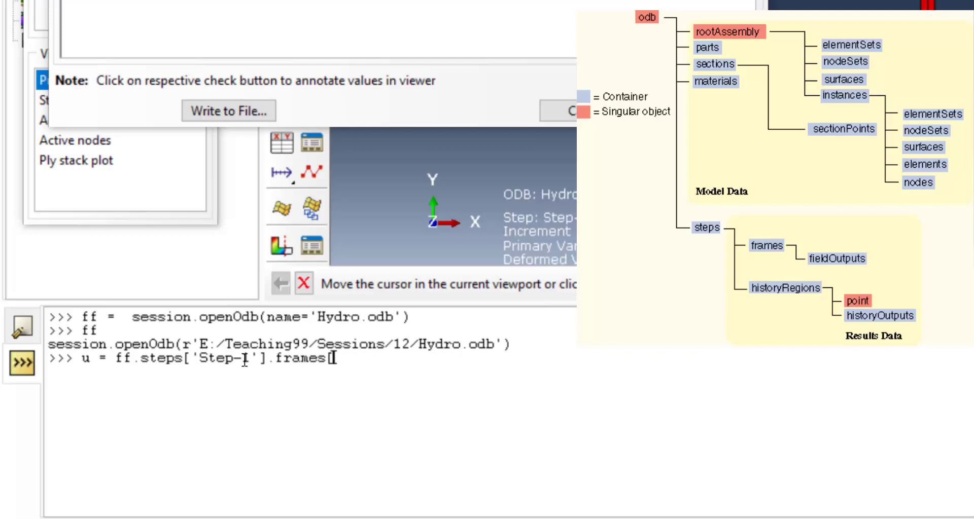
text(4])
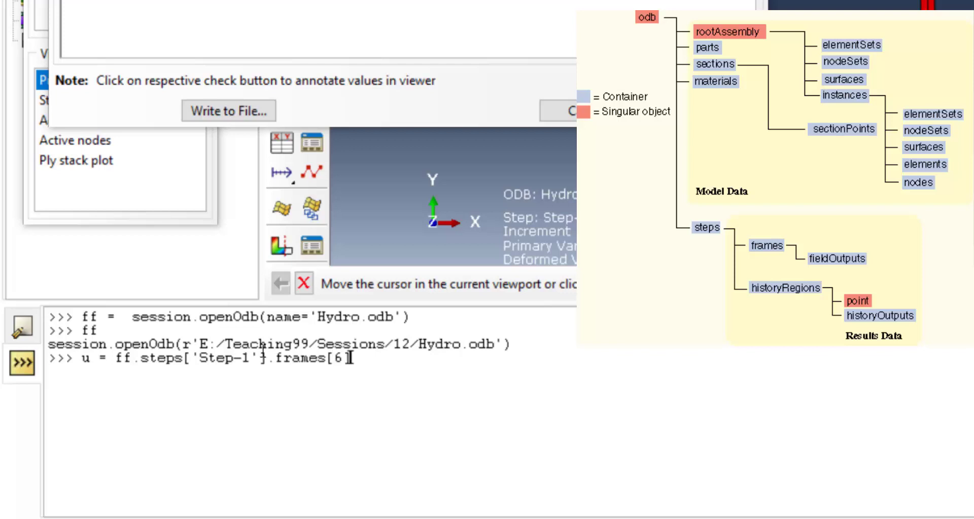
double_click(340, 358)
text(-)
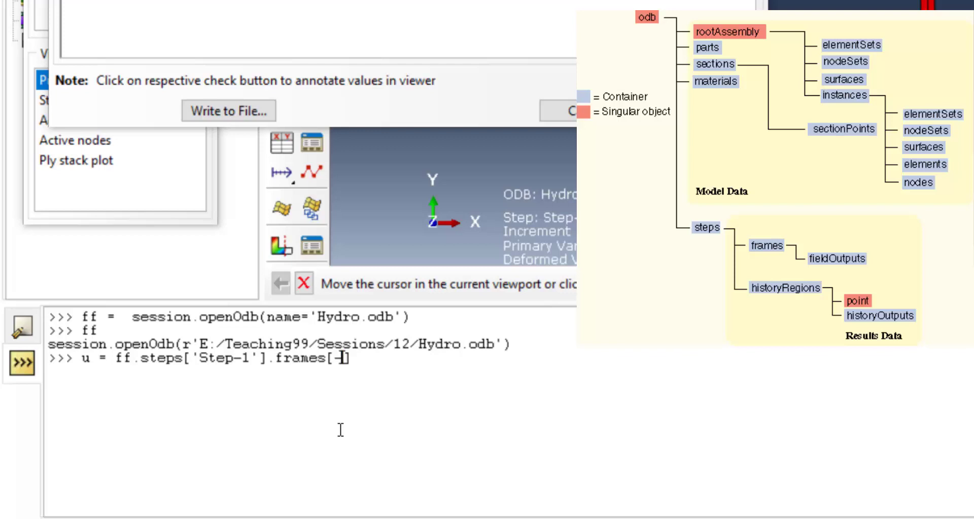
text(1])
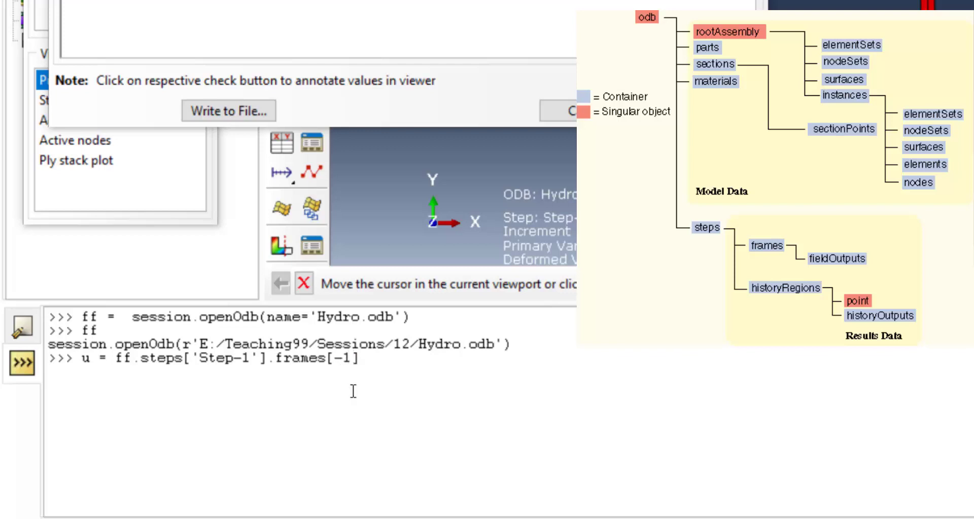
Step: Append .fieldOutputs['U'] to take the displacement field output, without executing
text(.)
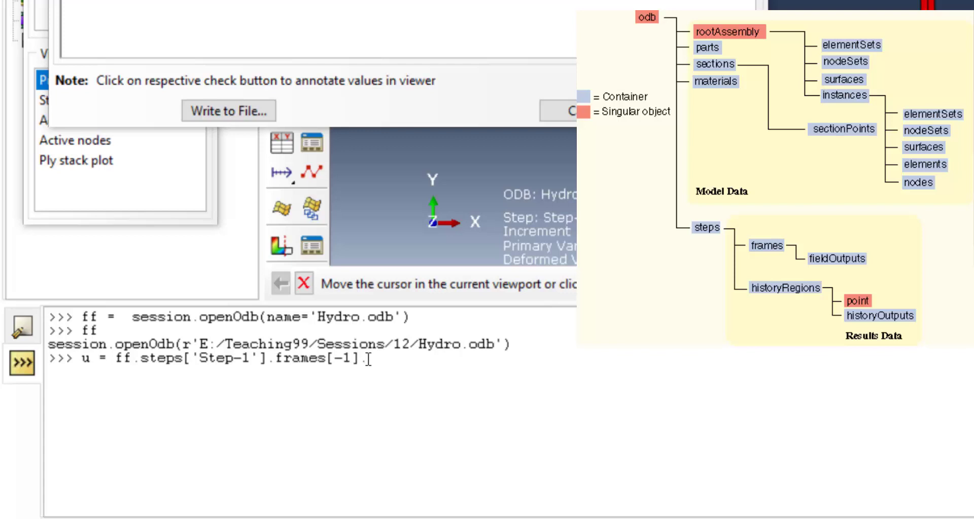
text(f)
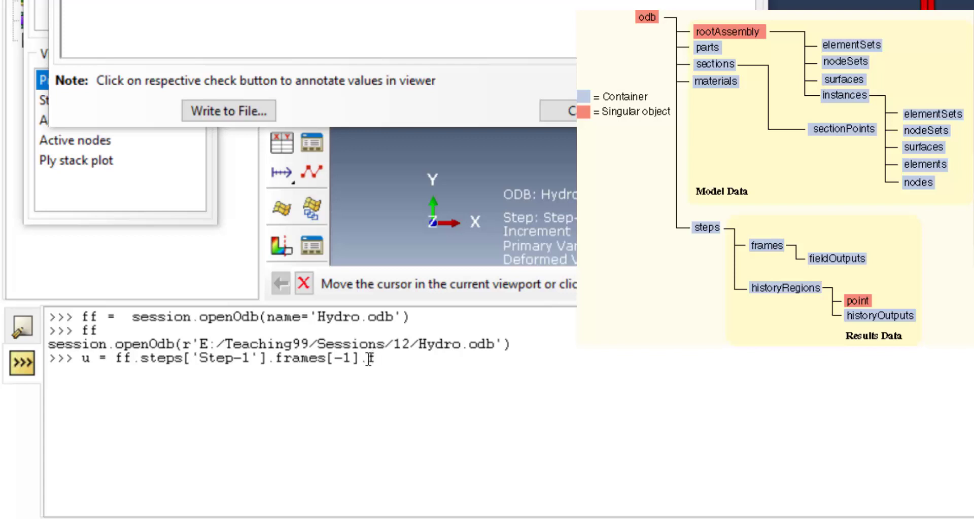
text(fieldOutputs)
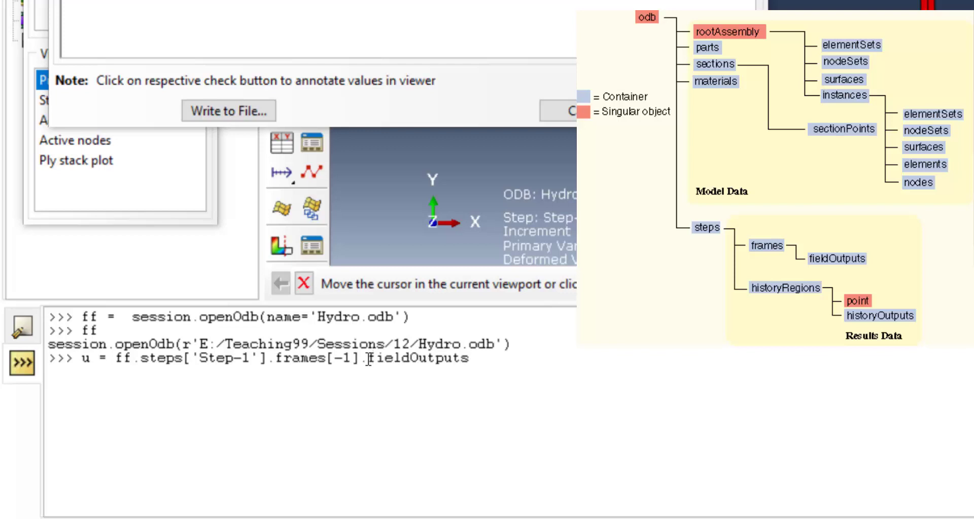
text([)
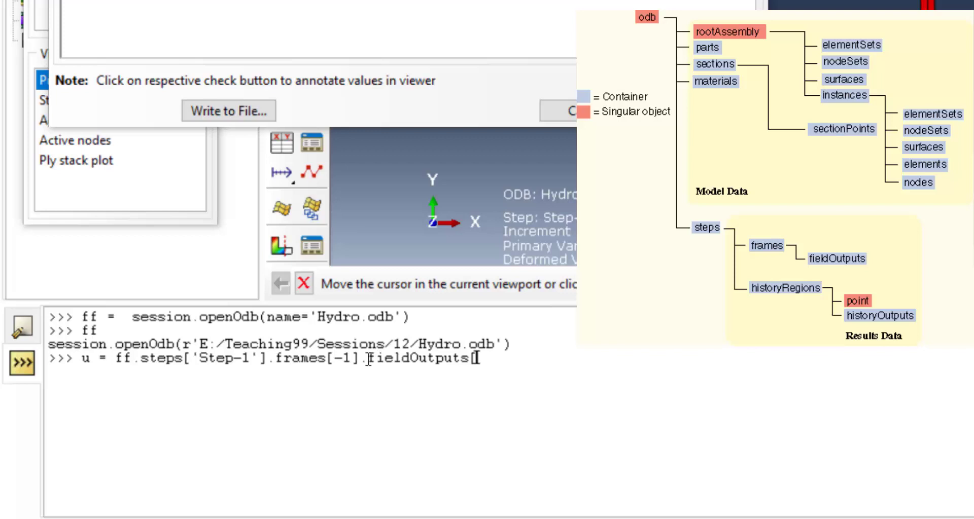
text('A')
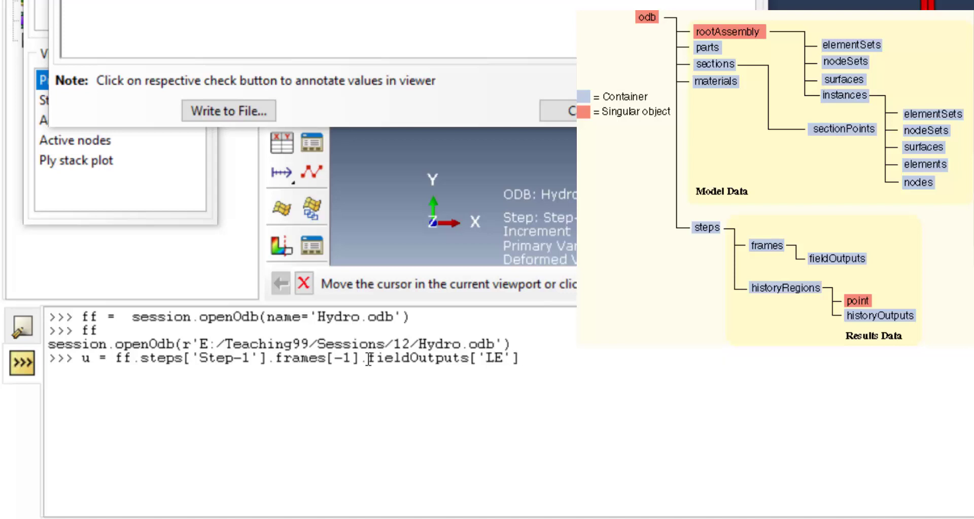
text(PE)
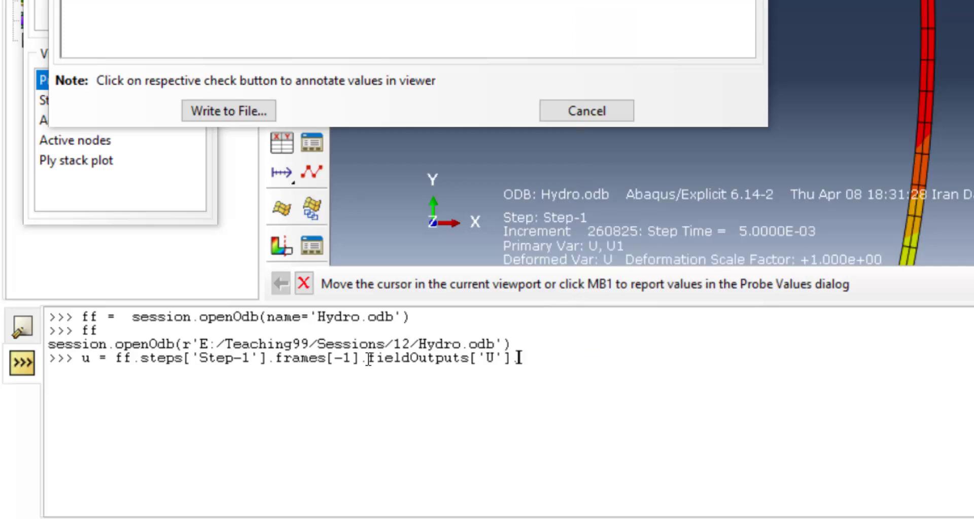
Step: Append .values[15] to the command to pick one indexed entry from the U values
text(.)
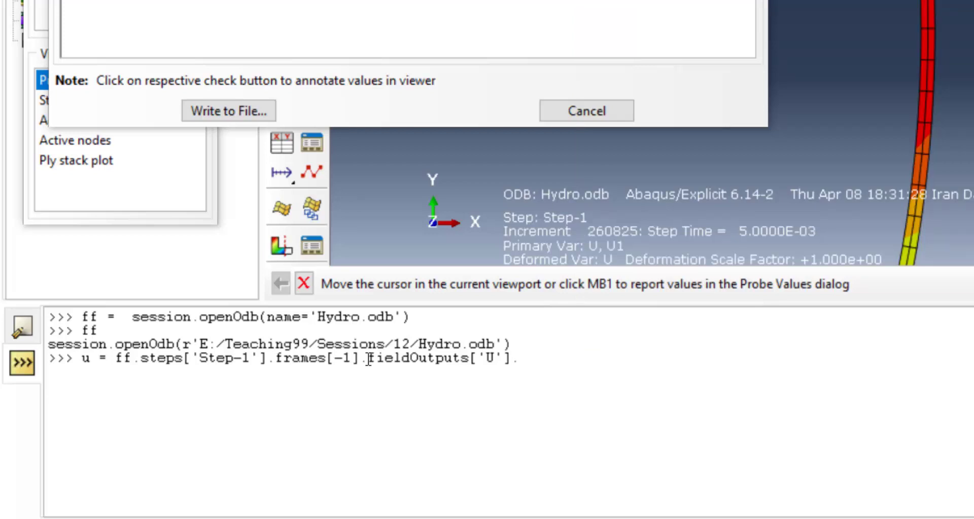
text(.v)
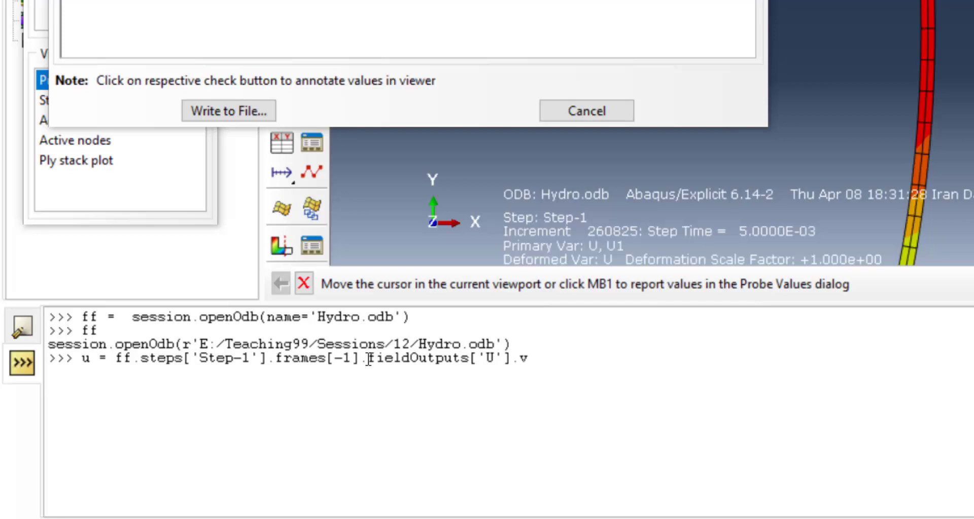
text(alues)
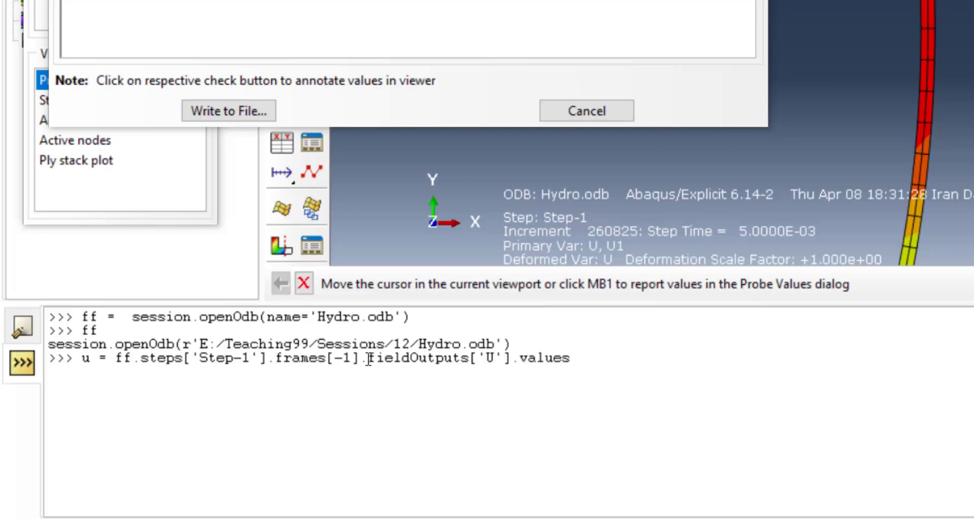
text([)
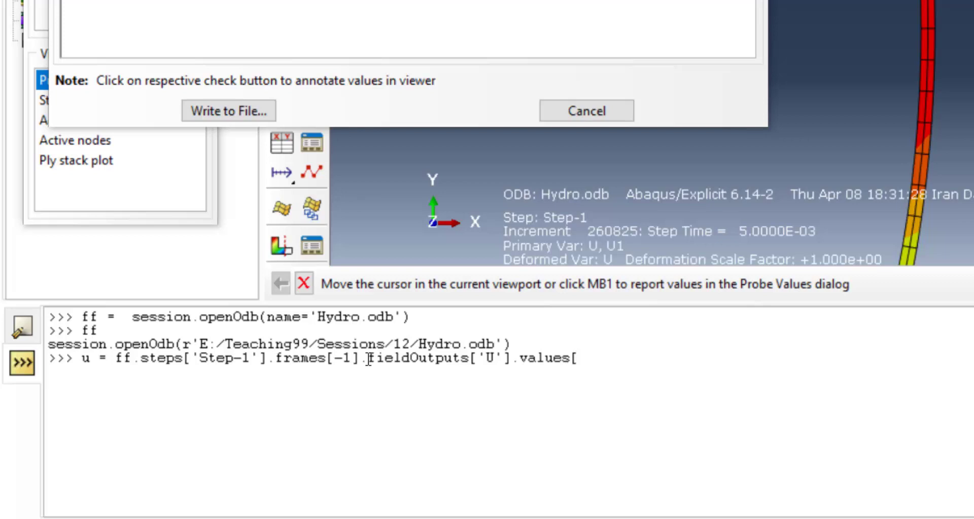
text(0)
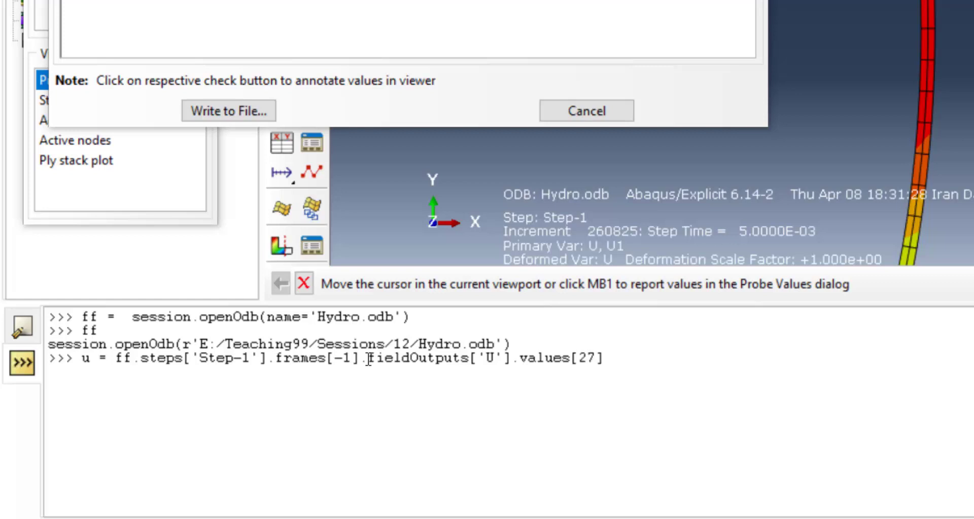
text(88)
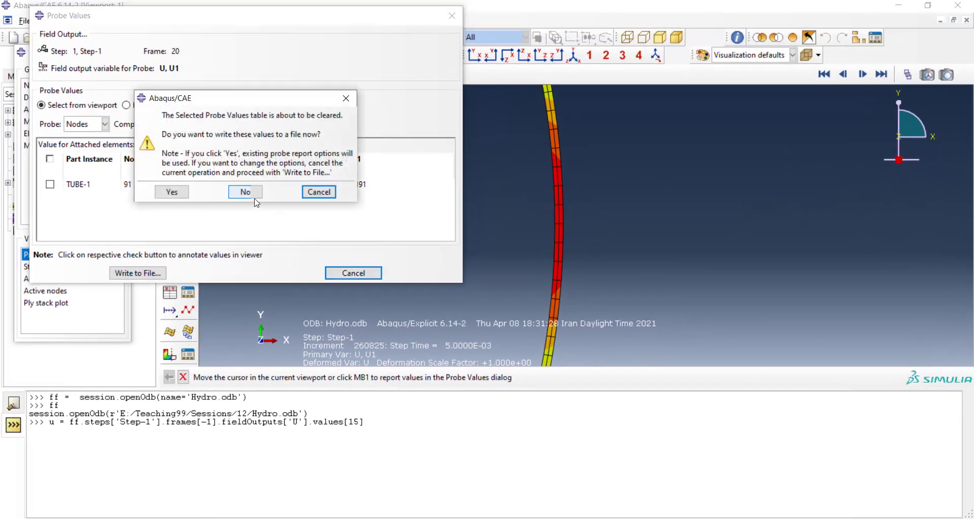
Step: Discard the probe values and turn on node number labels via Options > Common > Labels
click(244, 192)
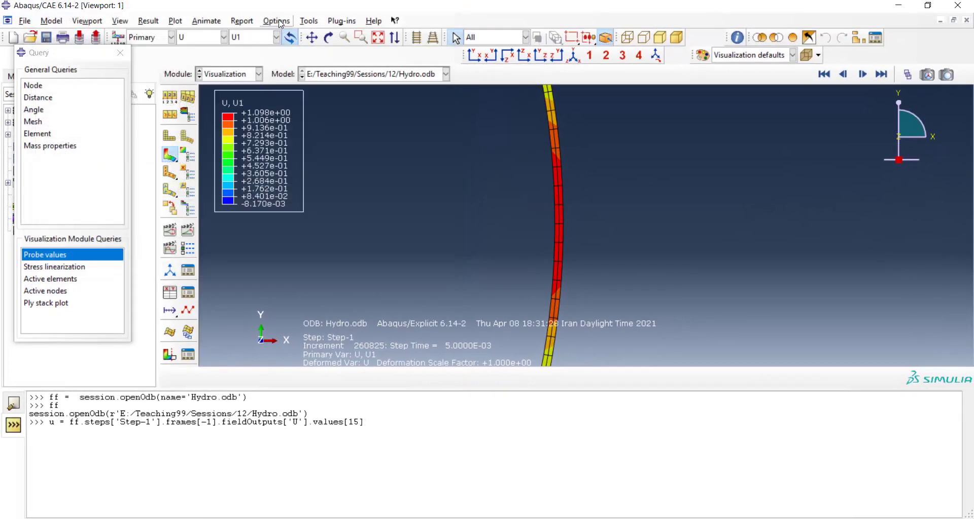
click(276, 20)
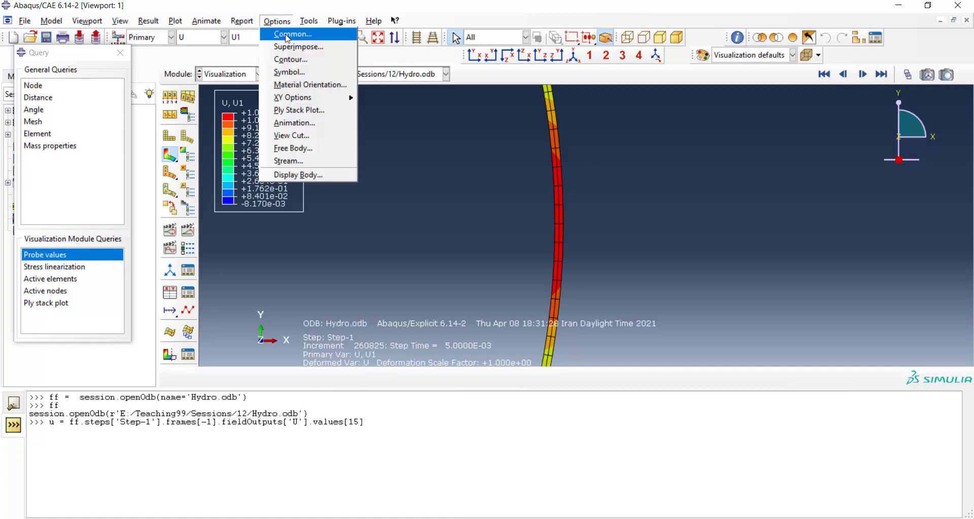
click(292, 33)
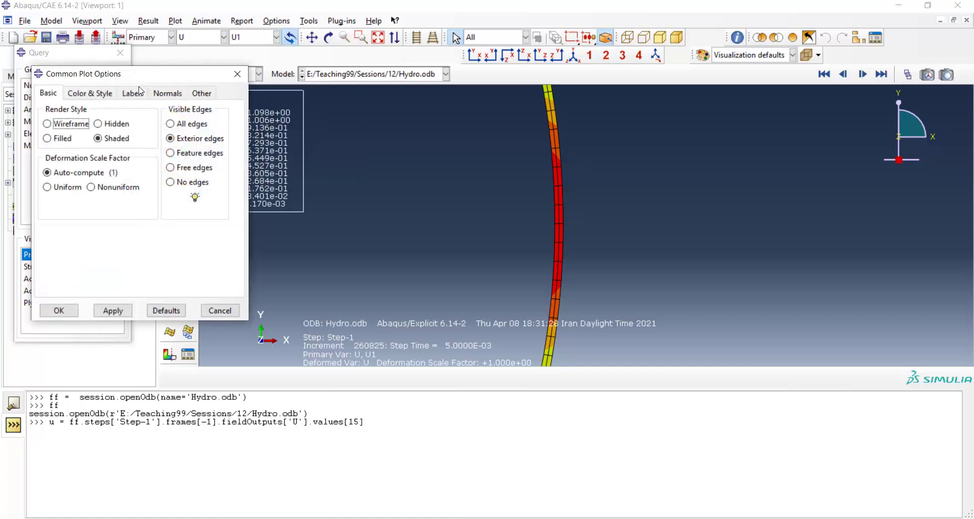
click(132, 93)
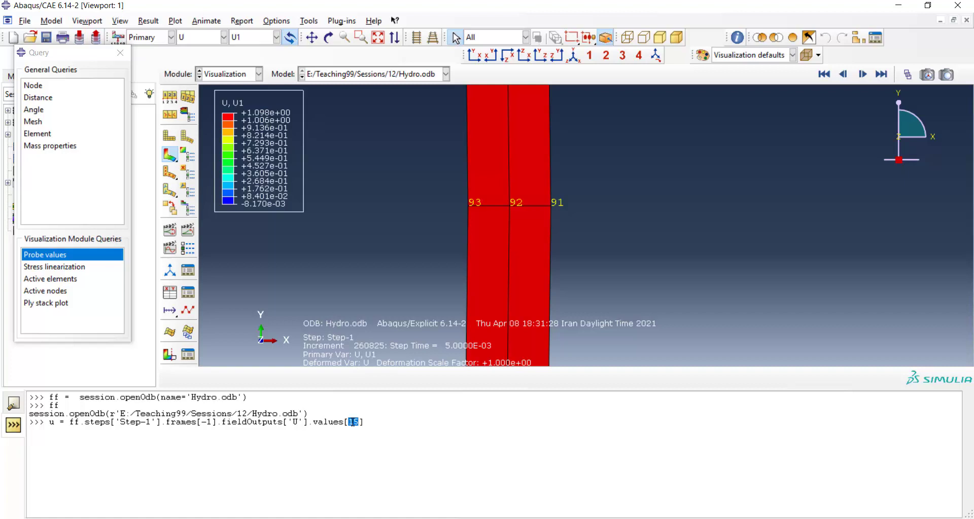
Step: Run u = ...values[91].data, print the array, and resume node value probing
text(91])
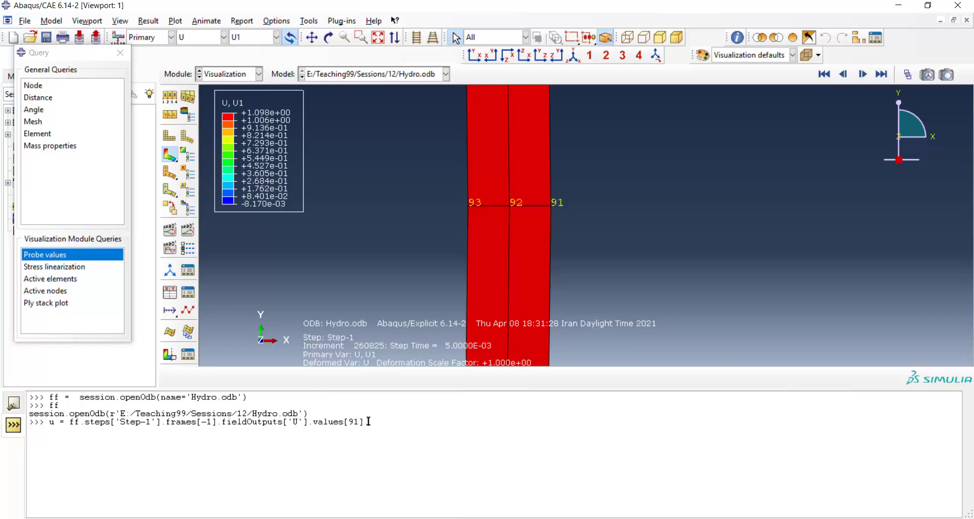
text(.data)
text(u)
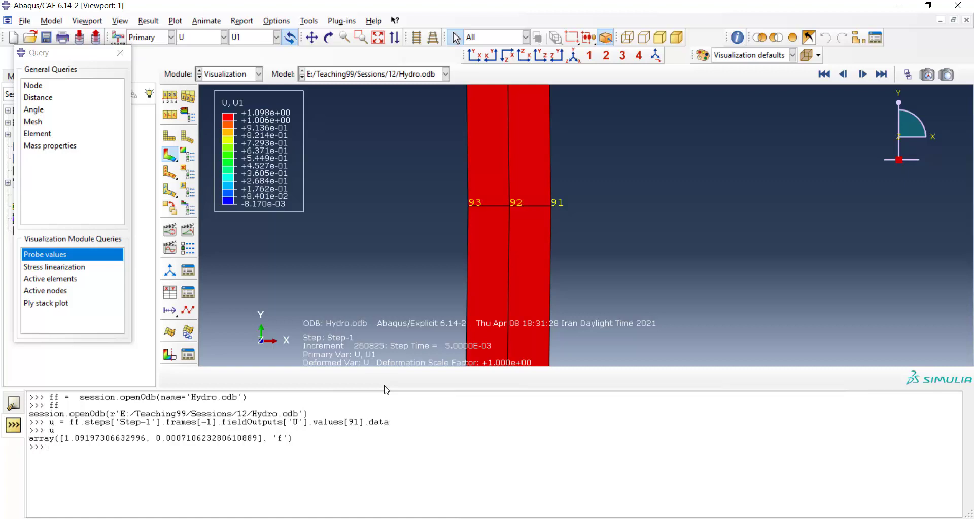
mouse_move(118, 49)
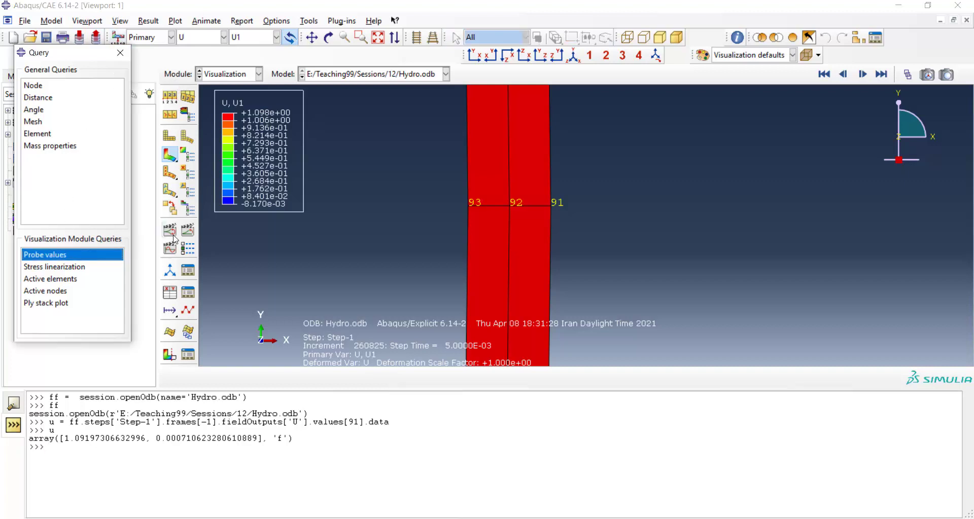
click(44, 254)
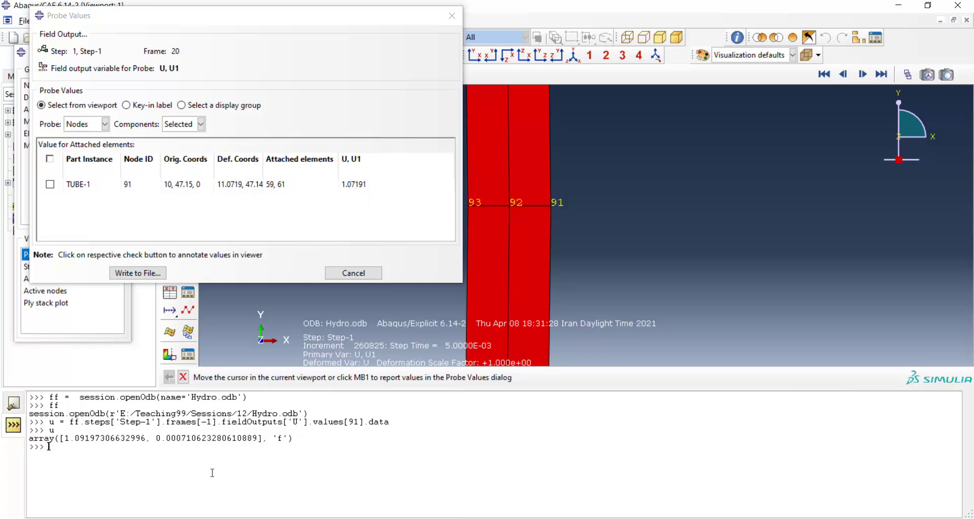
Step: Recall the command and rerun it with indices 92 and 90, printing u each time
text(u = ff.steps['Step-1'].frames[-1].fieldOutputs['U'].values[91].data)
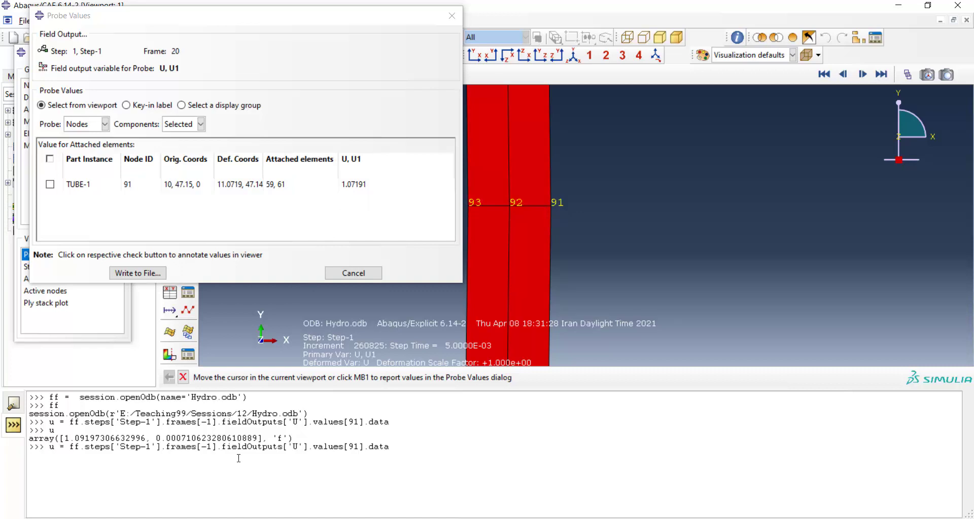
double_click(352, 446)
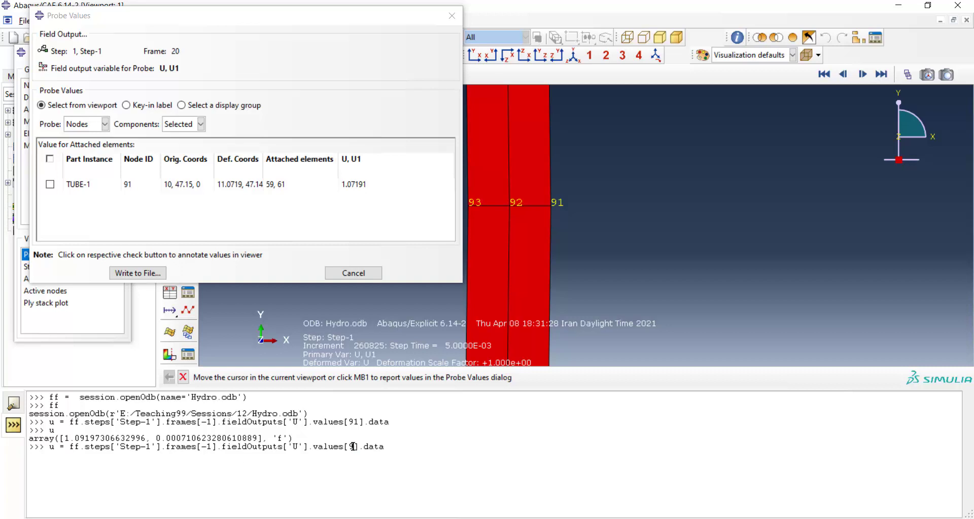
text(2)
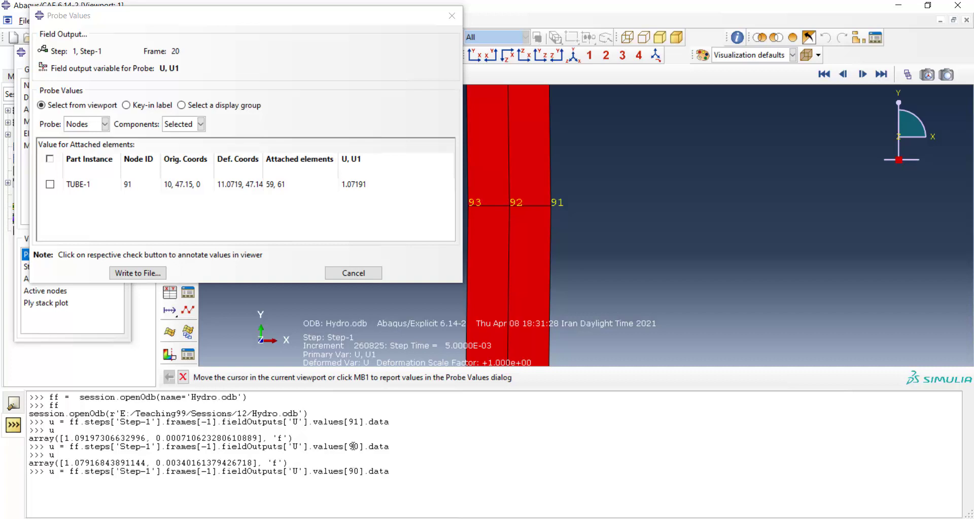
double_click(355, 472)
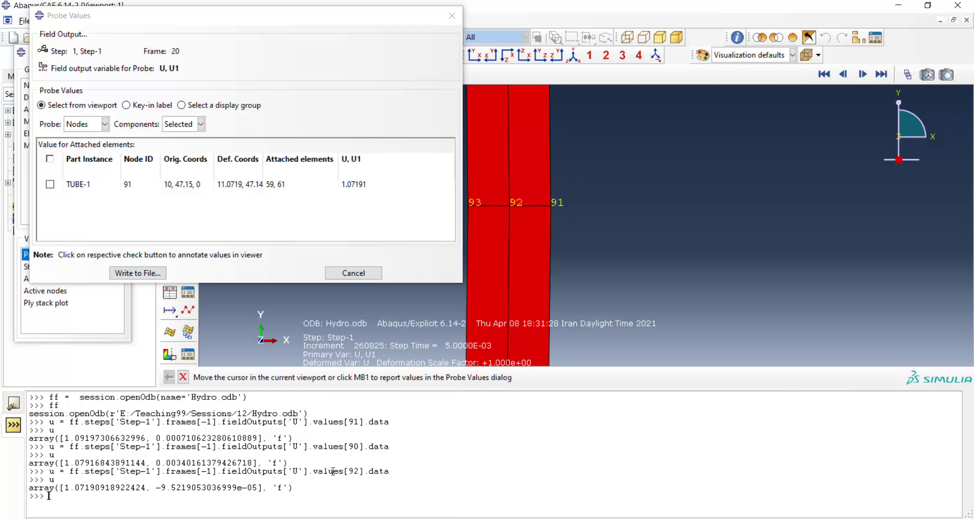
mouse_move(356, 476)
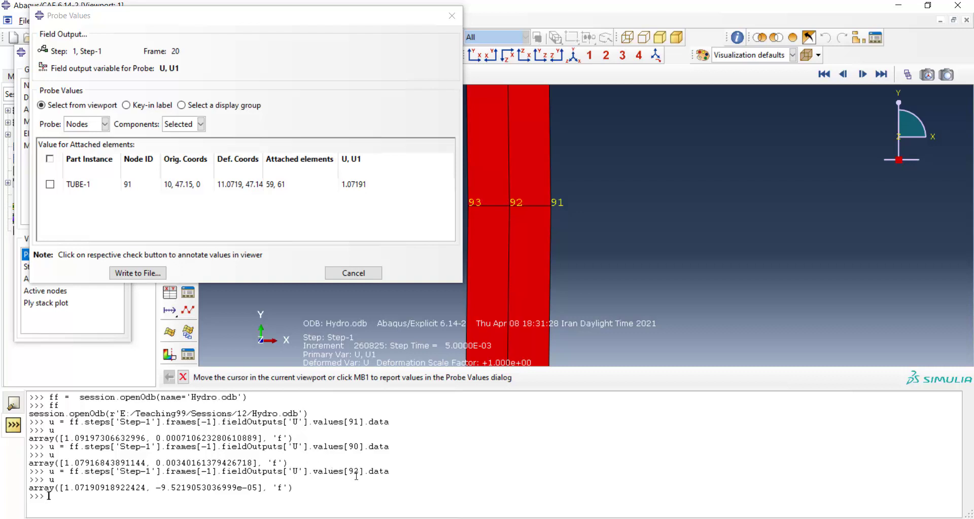